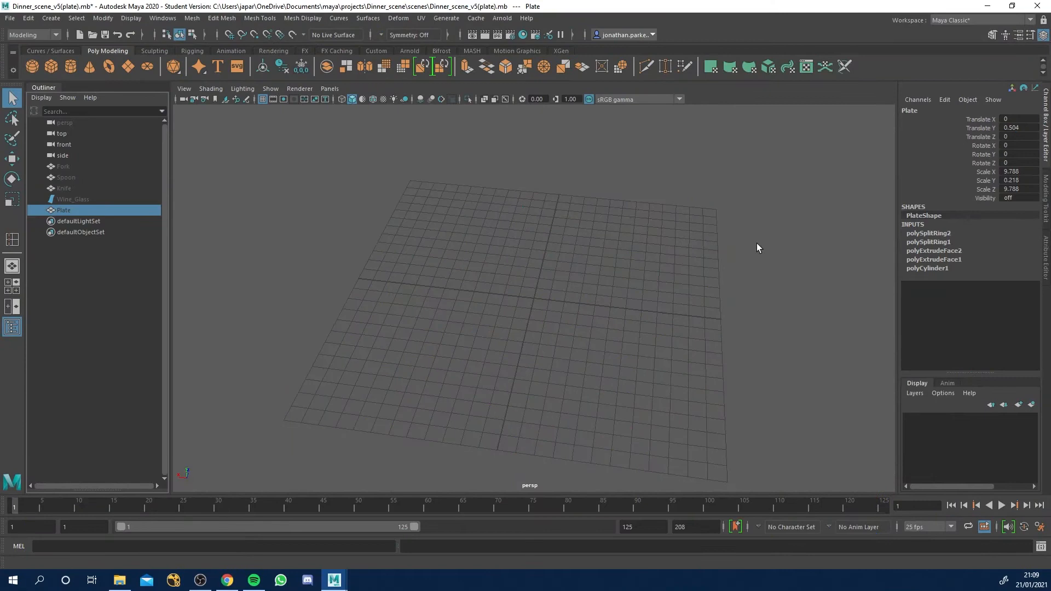
mouse_move(72, 177)
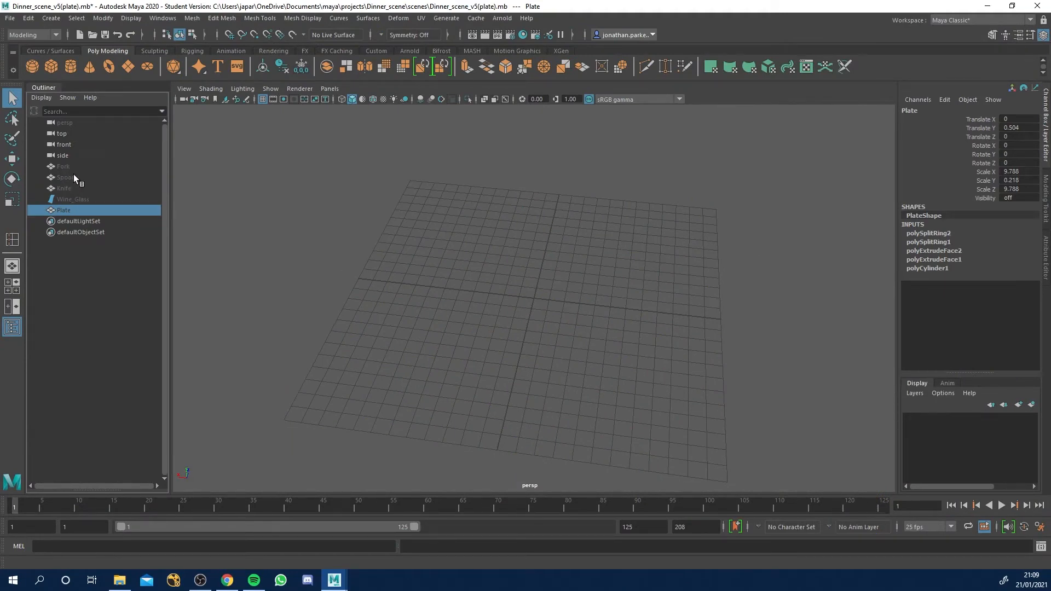
mouse_move(124, 201)
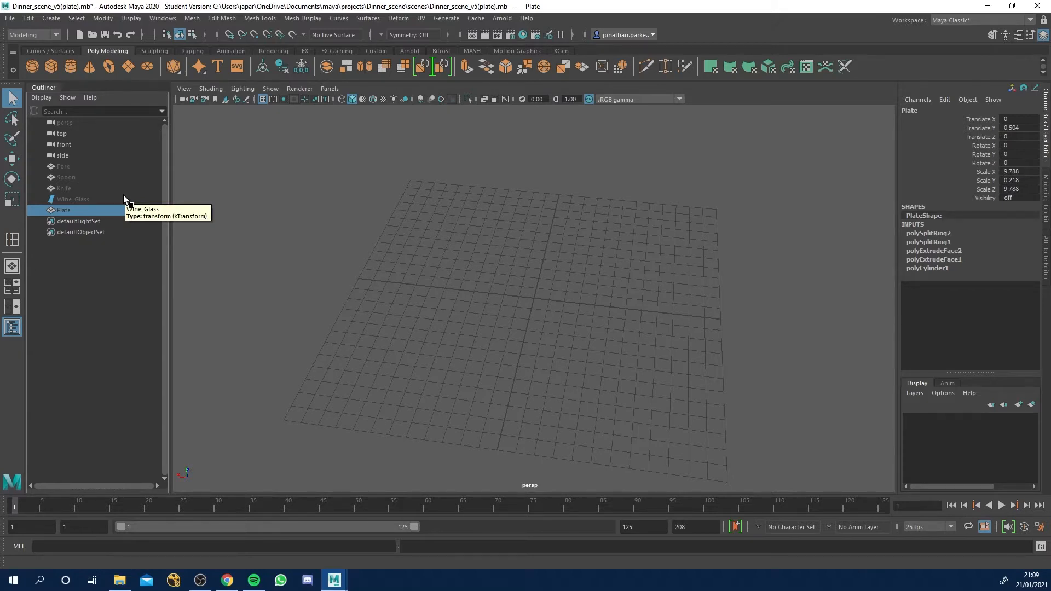
mouse_move(104, 159)
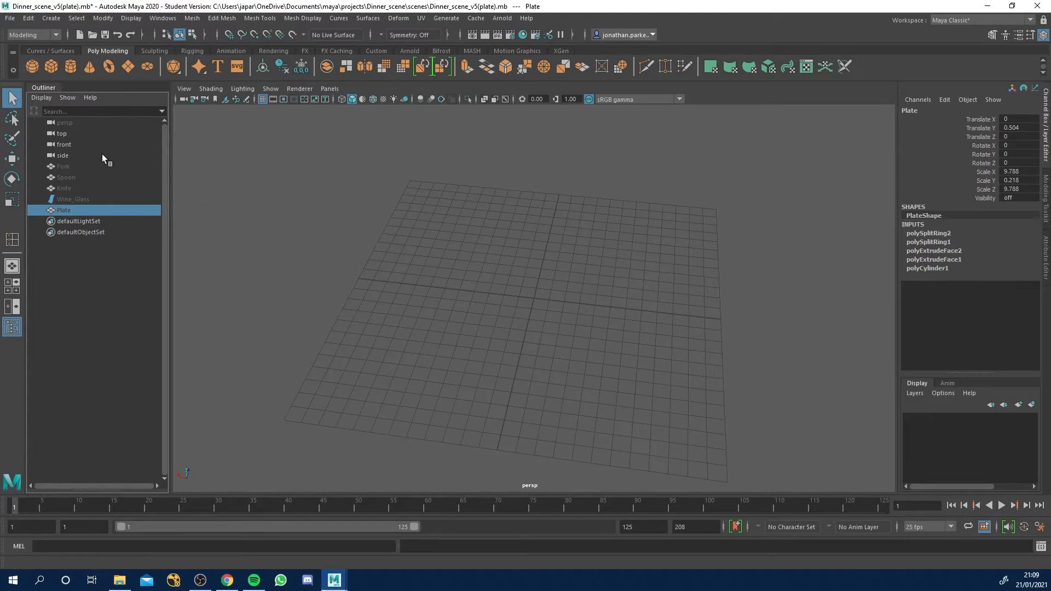
mouse_move(51, 66)
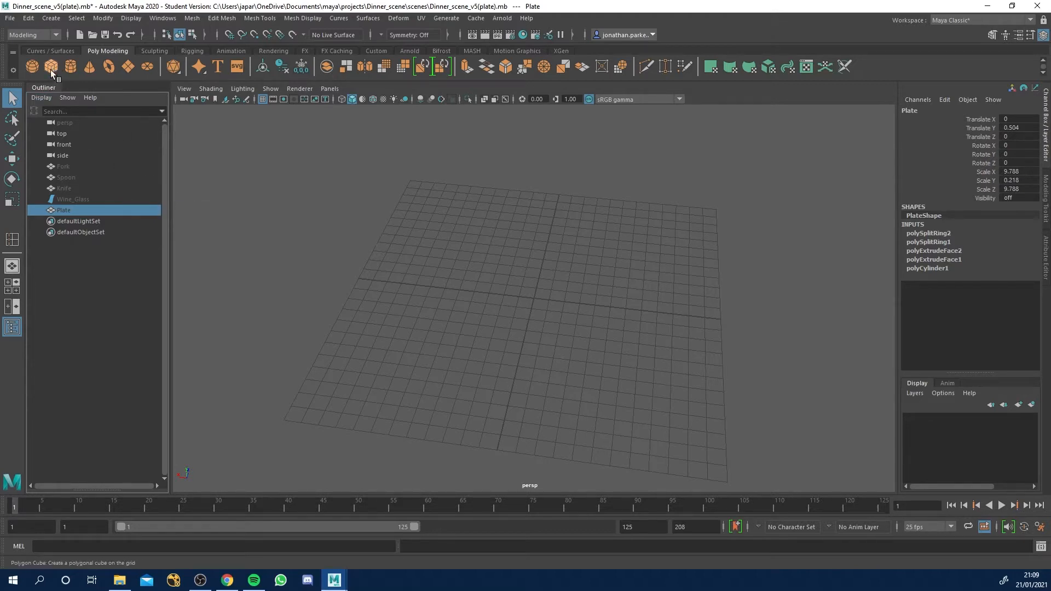
Step: Create a polygon cube and size it 145 wide, 5 high and 100 deep for the slab top
click(31, 66)
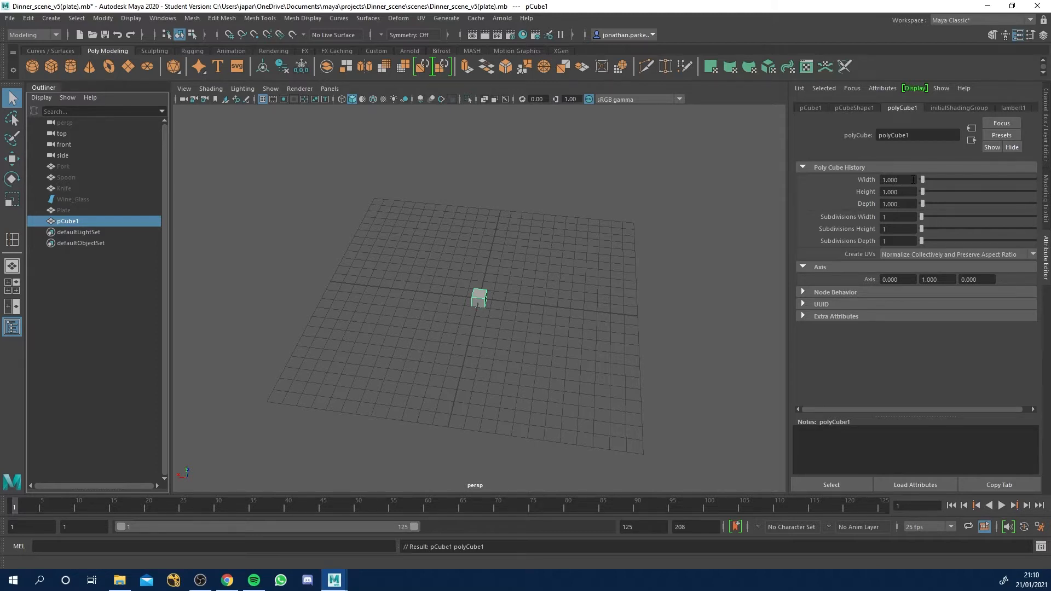
triple_click(897, 178)
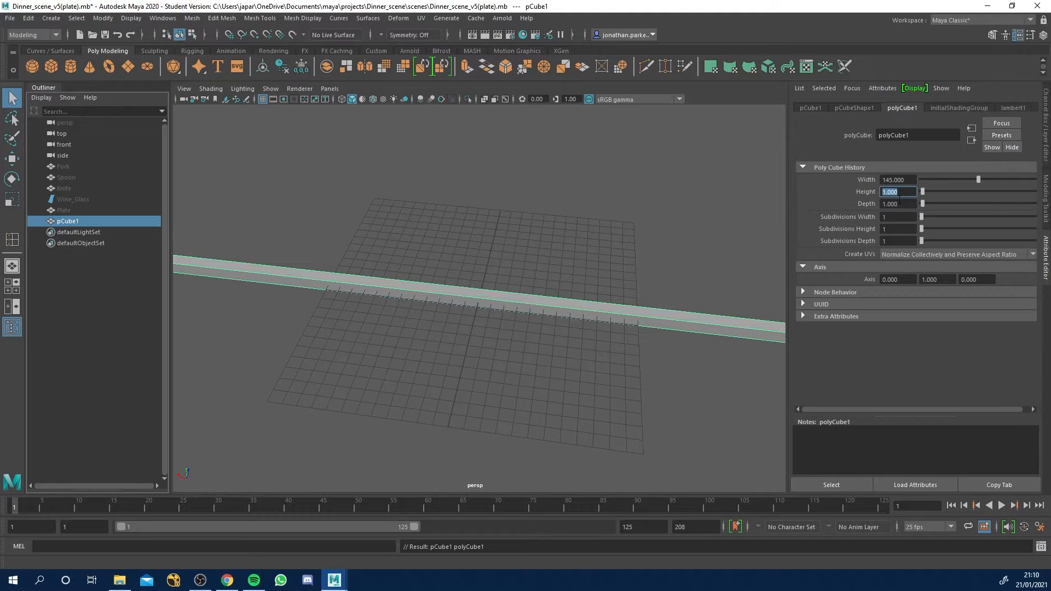
text(5.000)
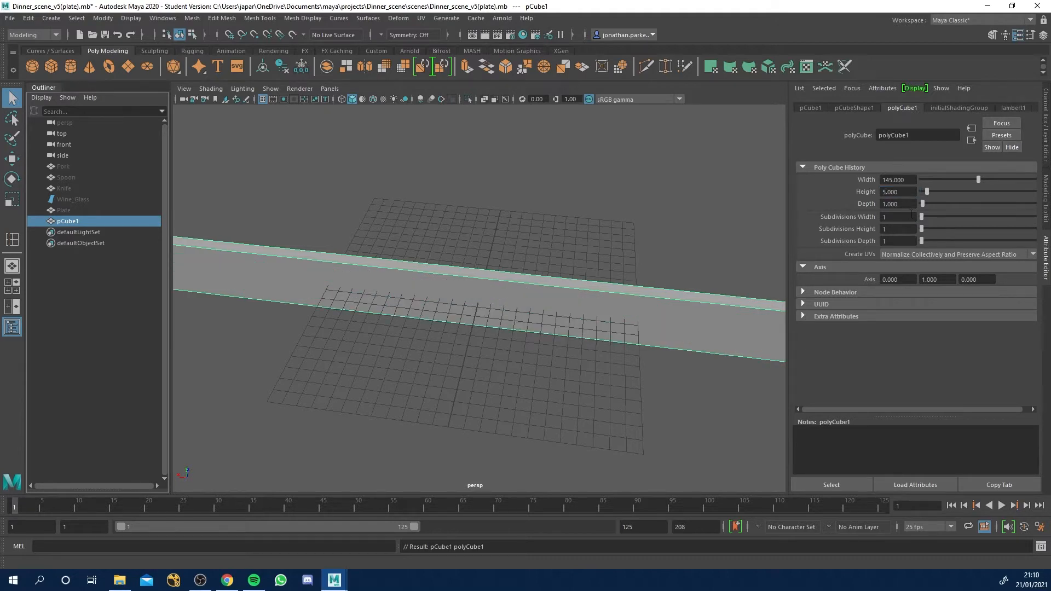
triple_click(898, 204)
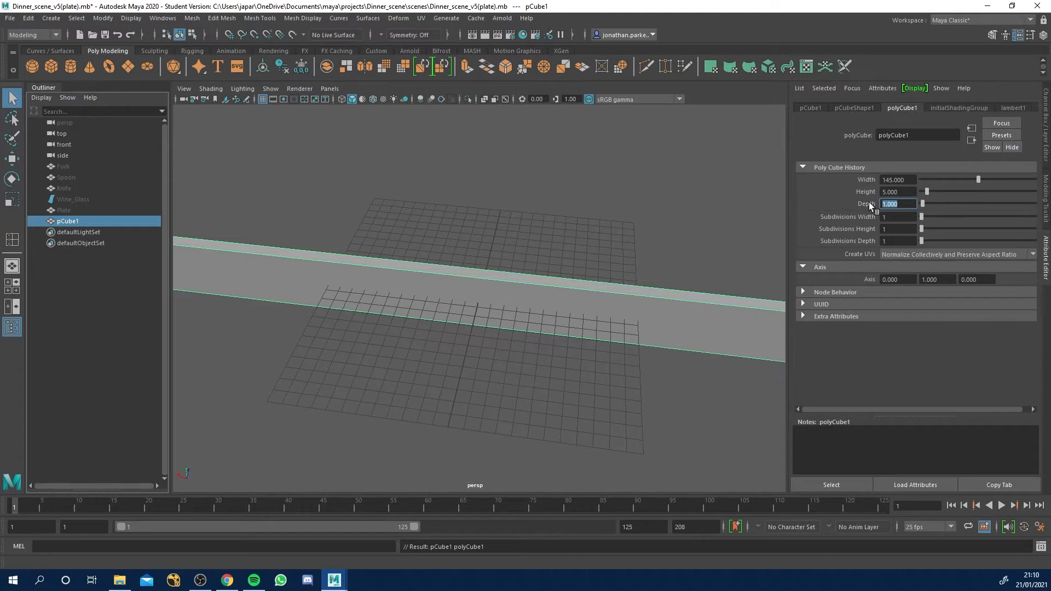
text(100)
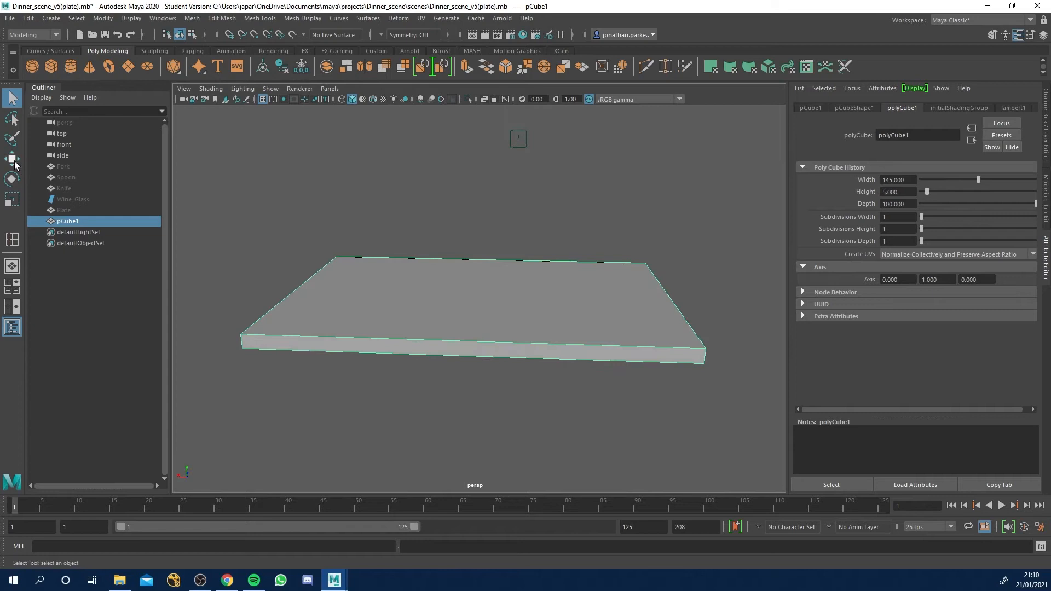
mouse_move(667, 214)
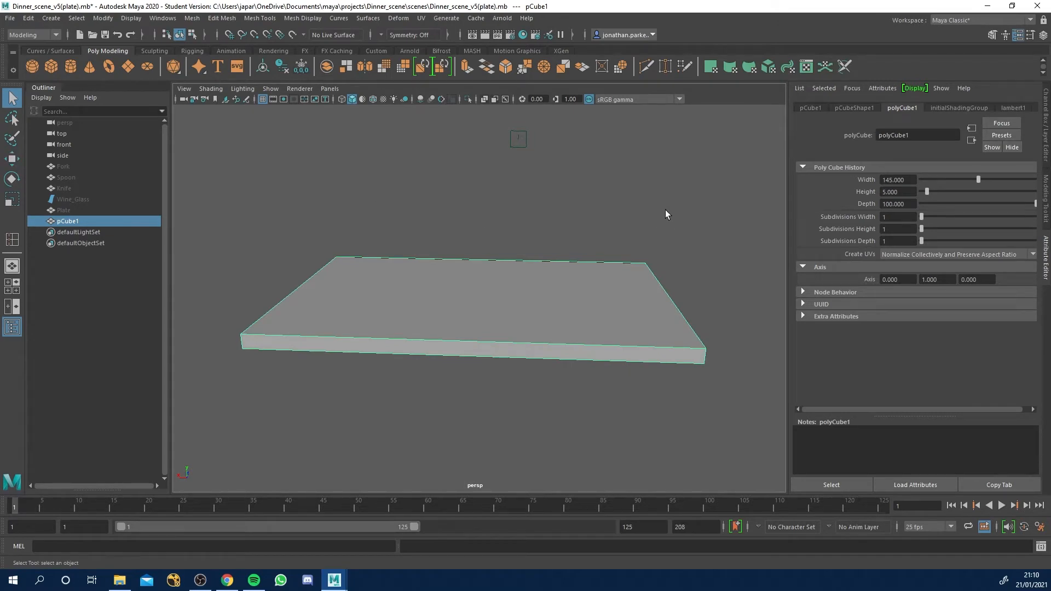
mouse_move(14, 154)
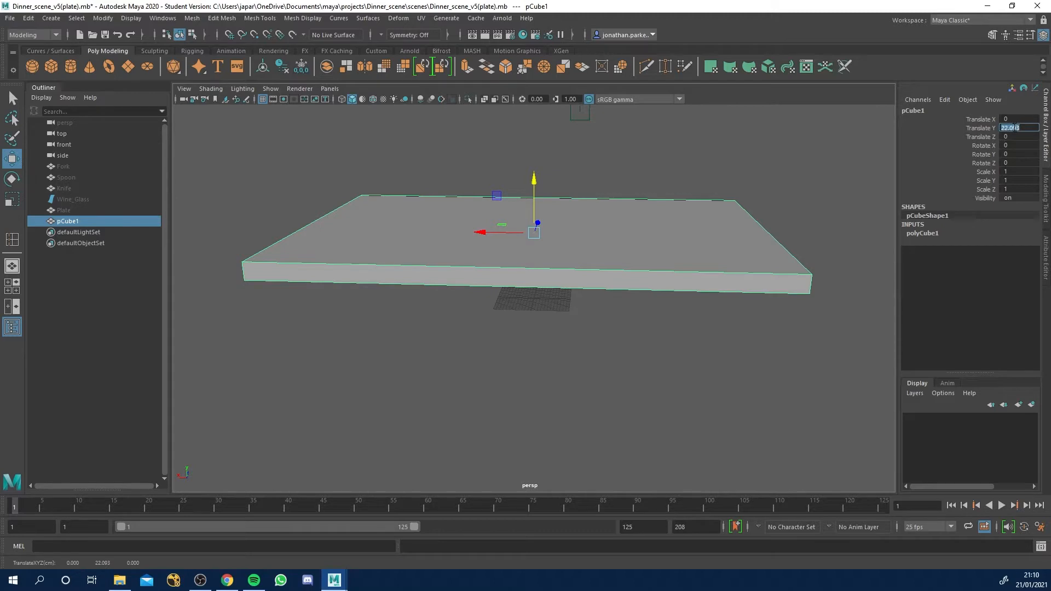
Step: Set the slab's Translate Y to 70 so it sits above the grid
text(70)
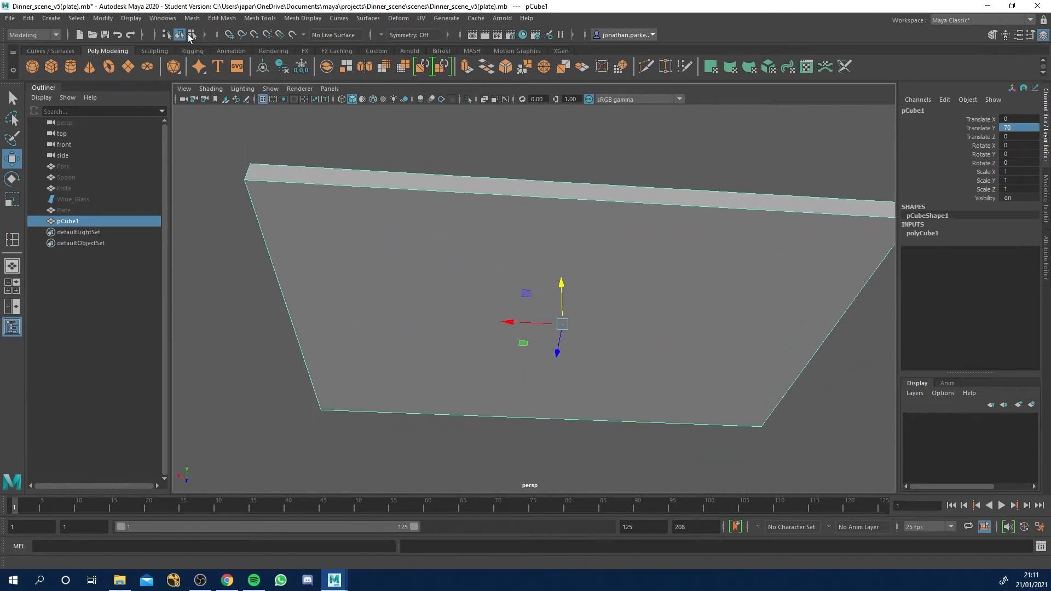
Step: Activate the Insert Edge Loop tool from Mesh Tools for the slab
click(259, 19)
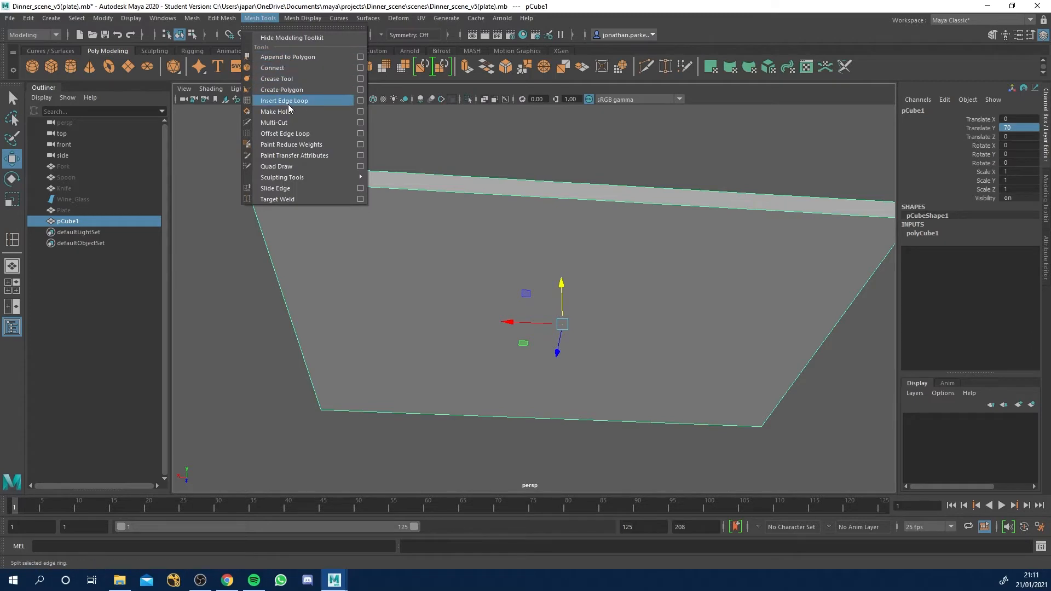
click(284, 101)
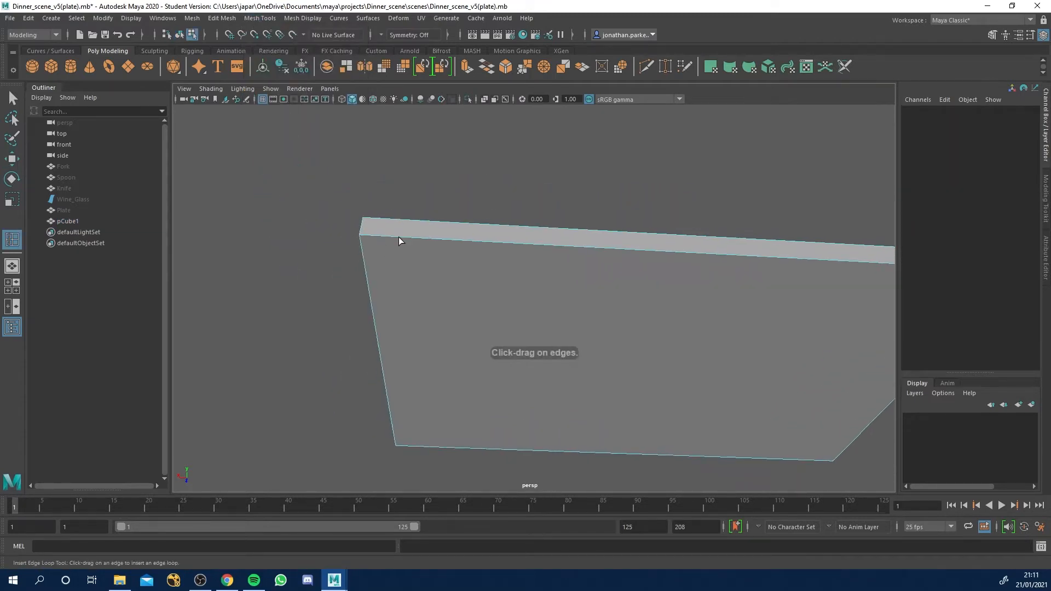
mouse_move(381, 242)
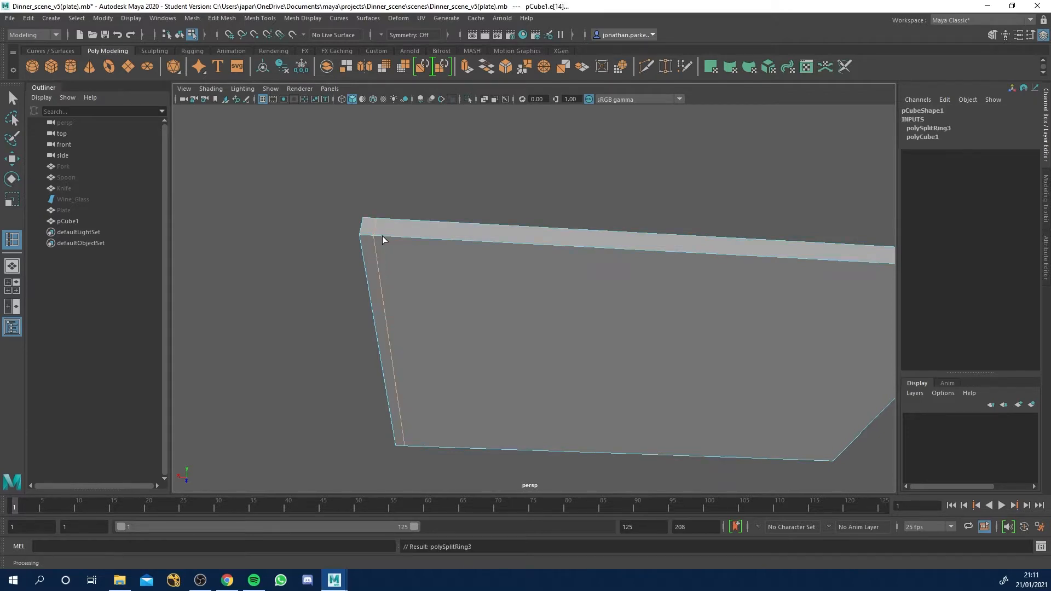
mouse_move(410, 241)
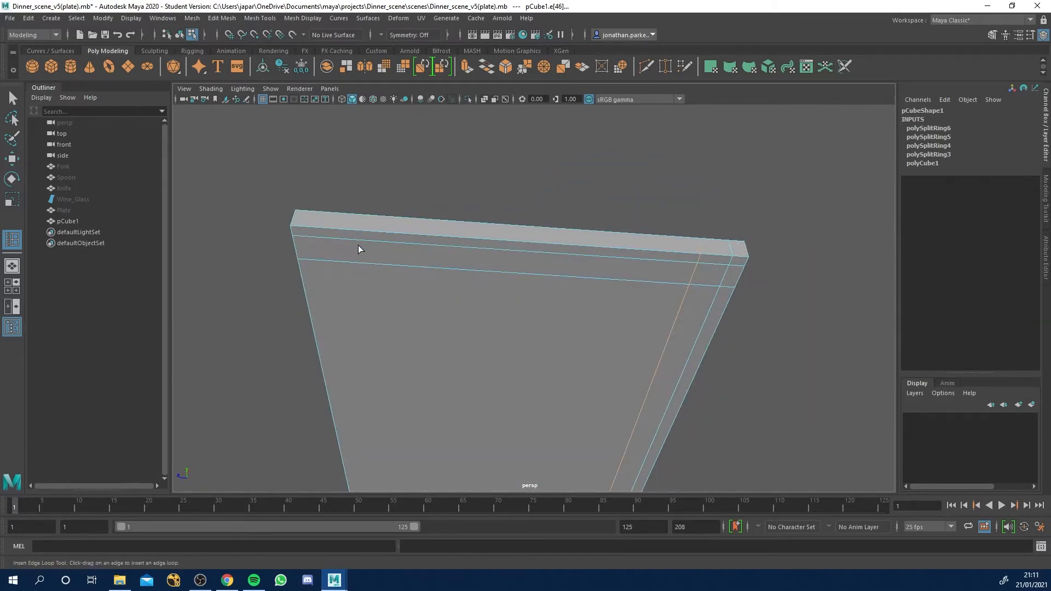
mouse_move(307, 232)
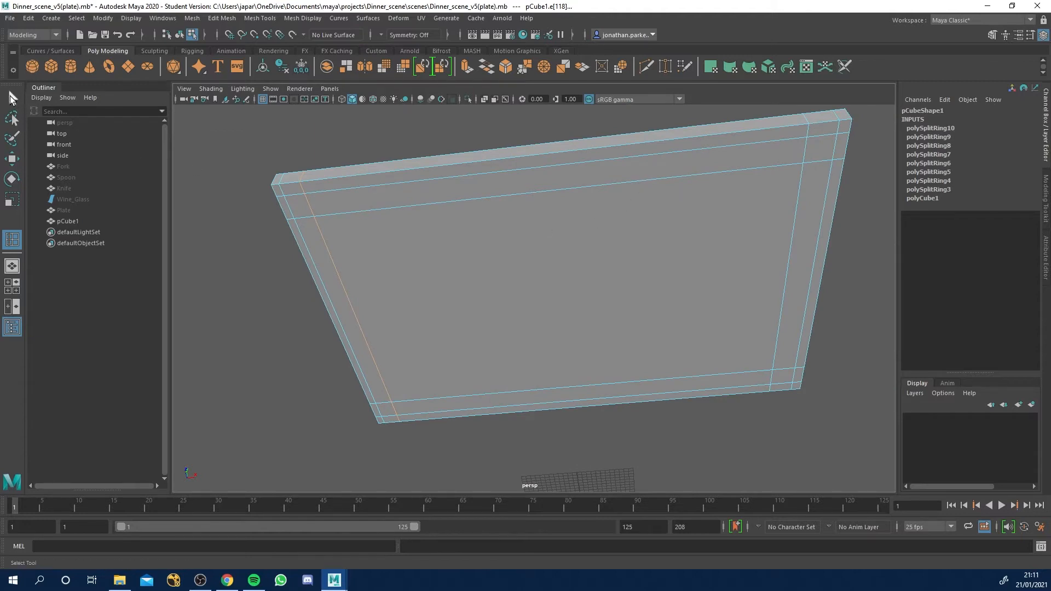
Step: Select the underside corner squares and adjust the border loops framing the legs
click(294, 205)
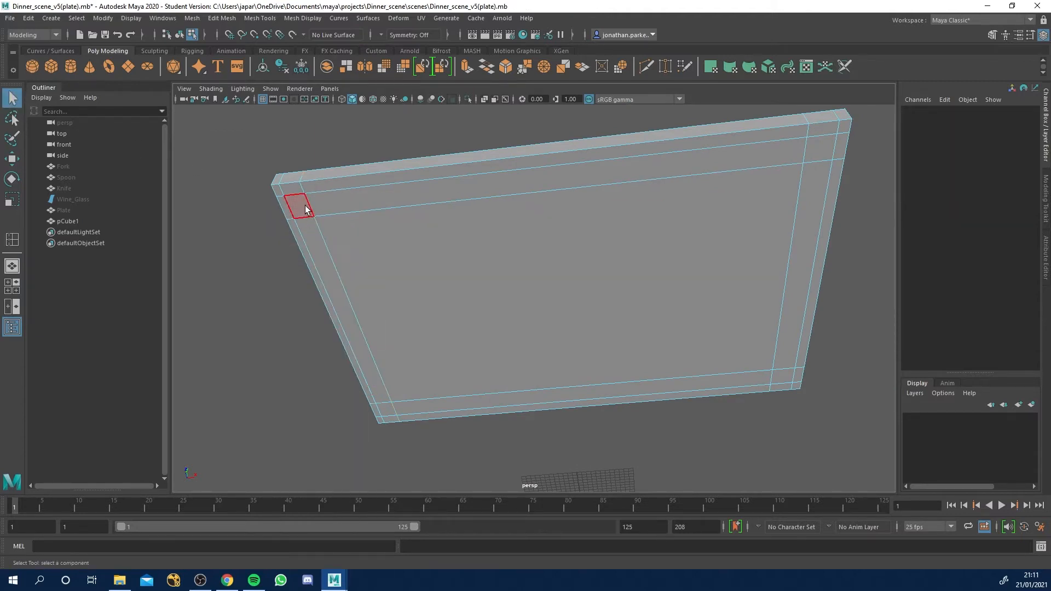
click(791, 269)
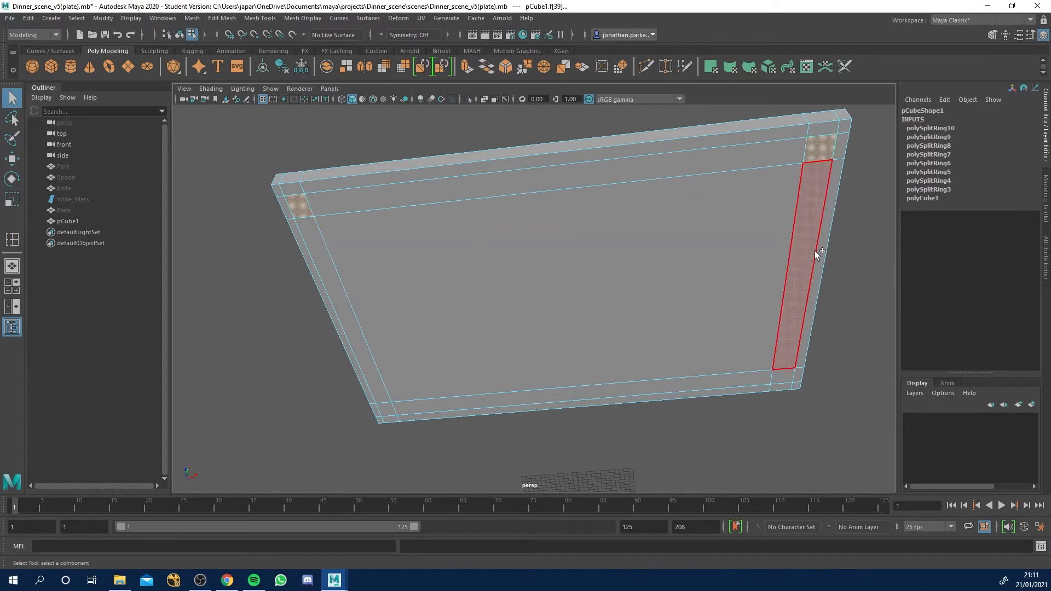
click(386, 408)
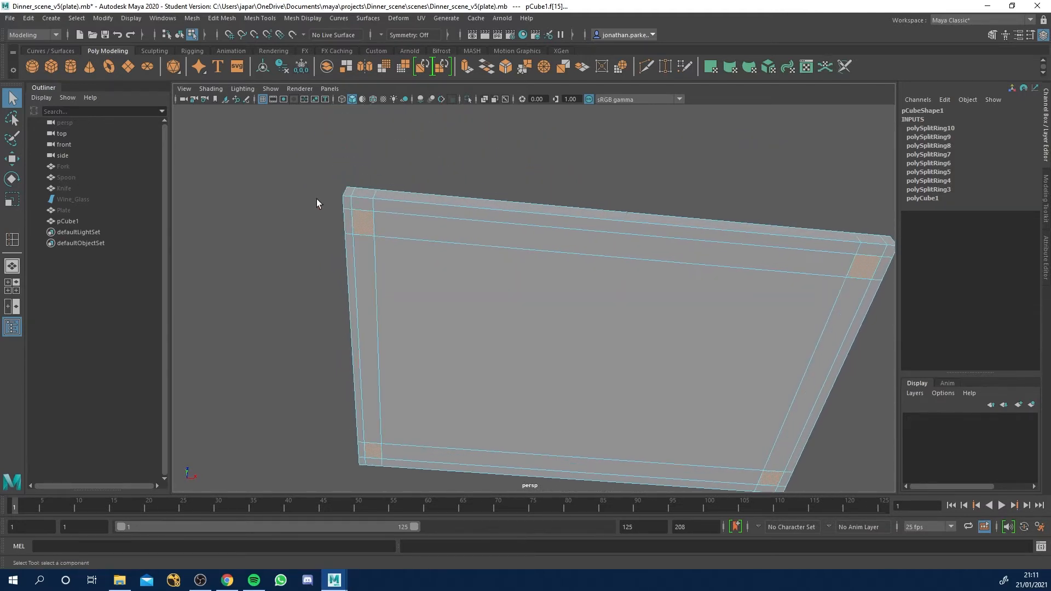
click(375, 259)
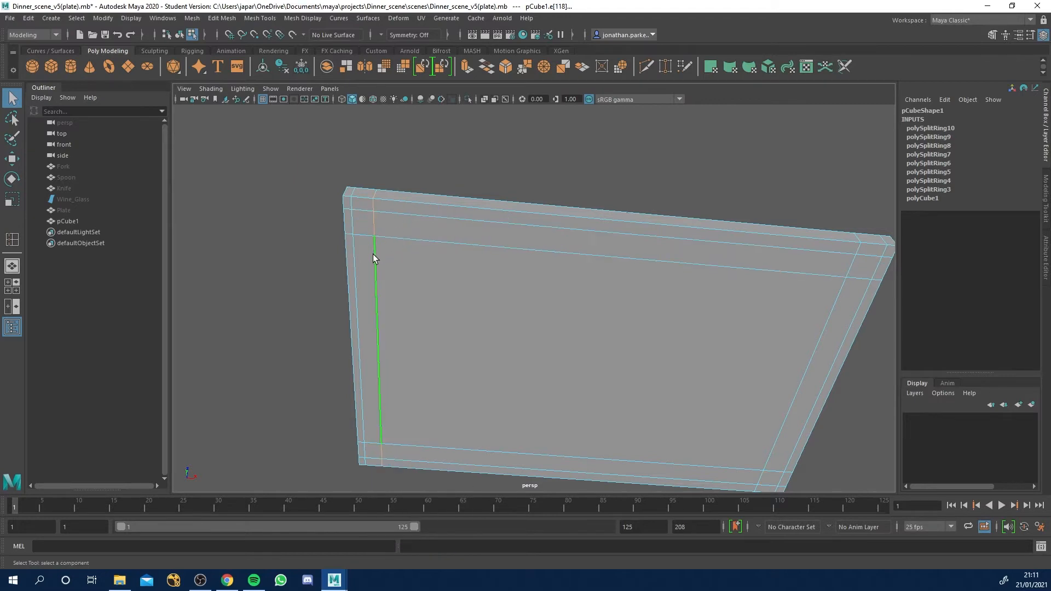
mouse_move(417, 297)
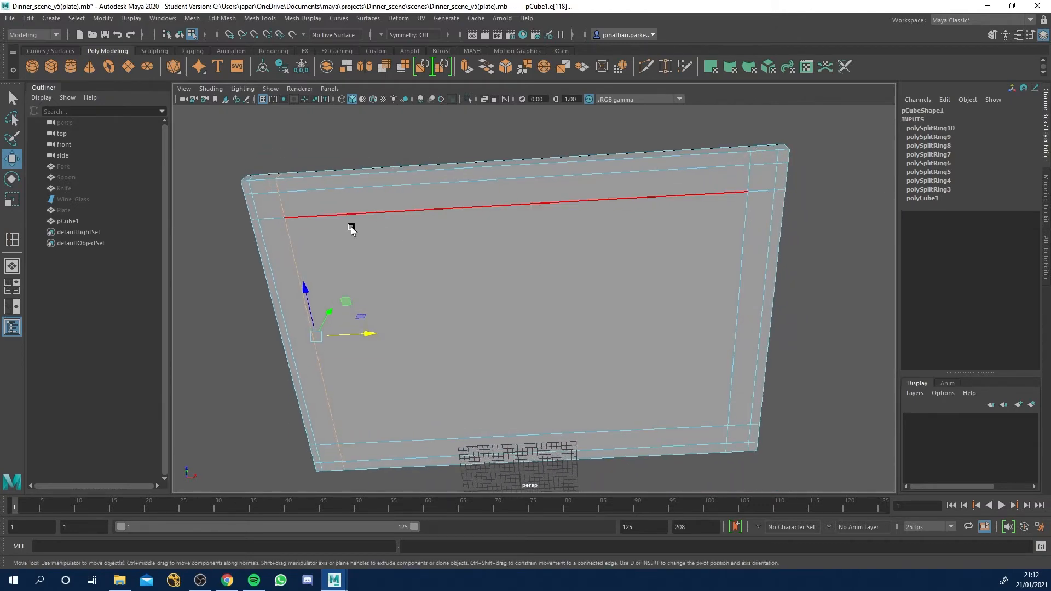
click(260, 208)
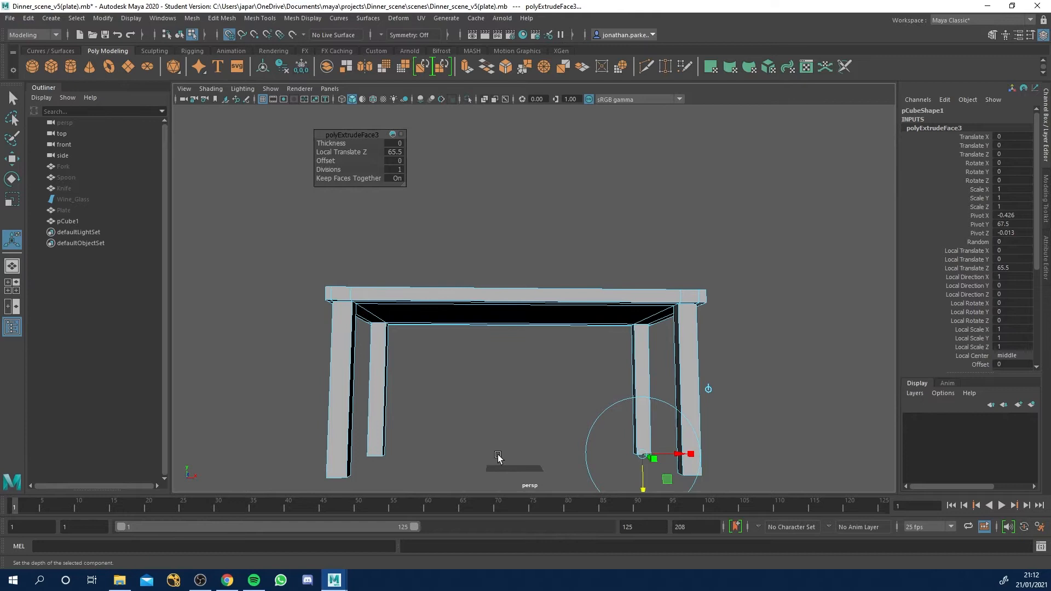
mouse_move(462, 474)
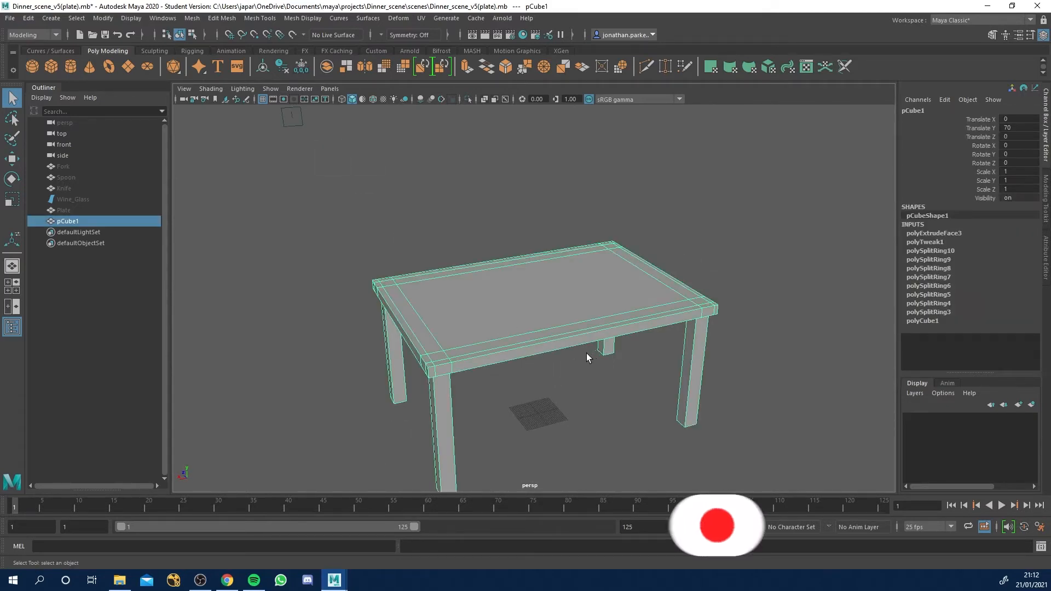
Step: Toggle between smooth preview, cage-plus-smooth and the blocky base mesh to compare the legs
key(3)
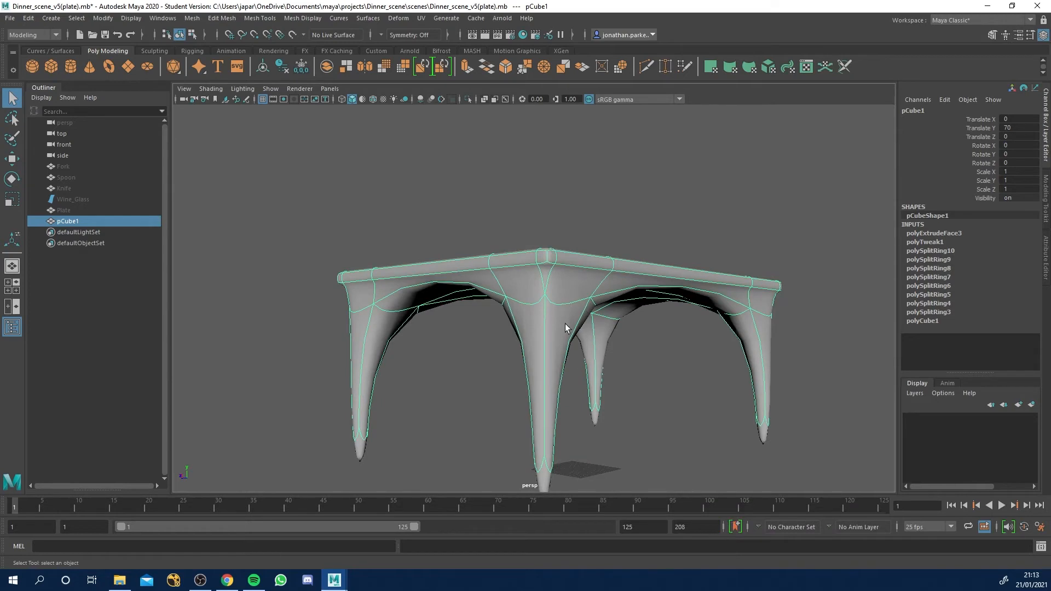
mouse_move(577, 368)
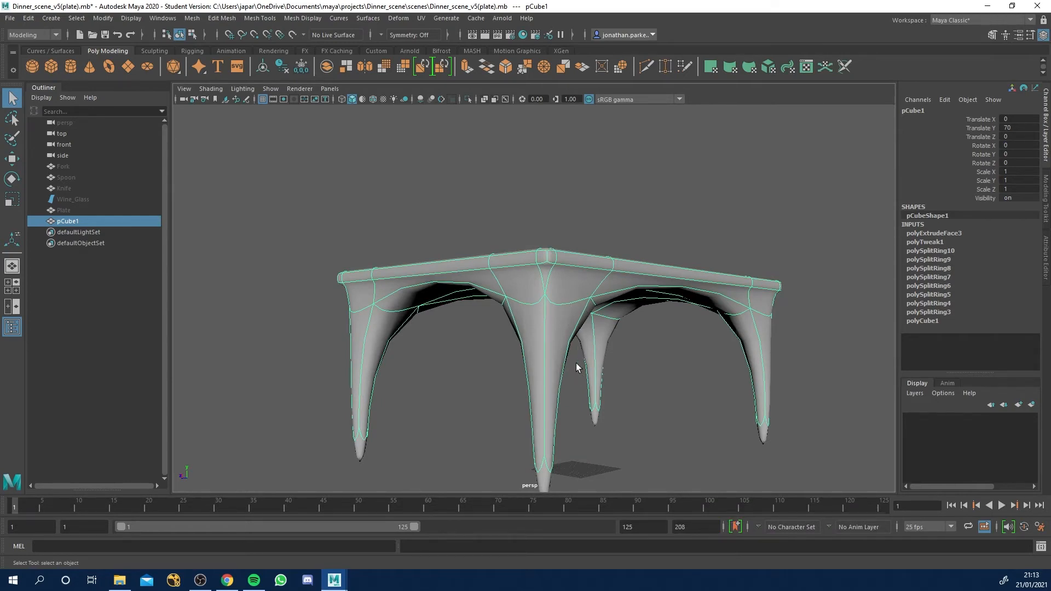
key(1)
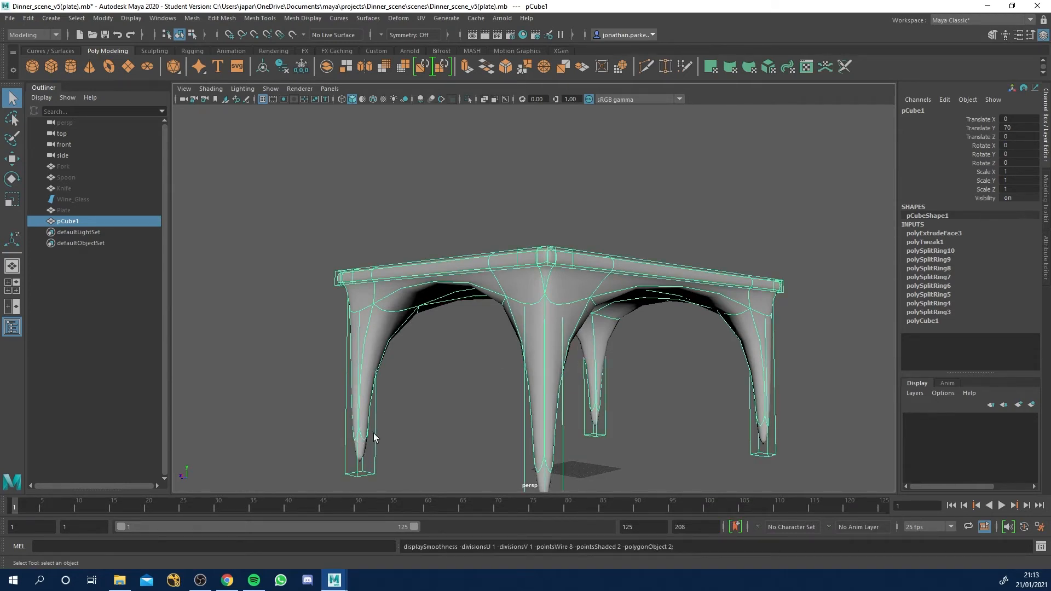
key(1)
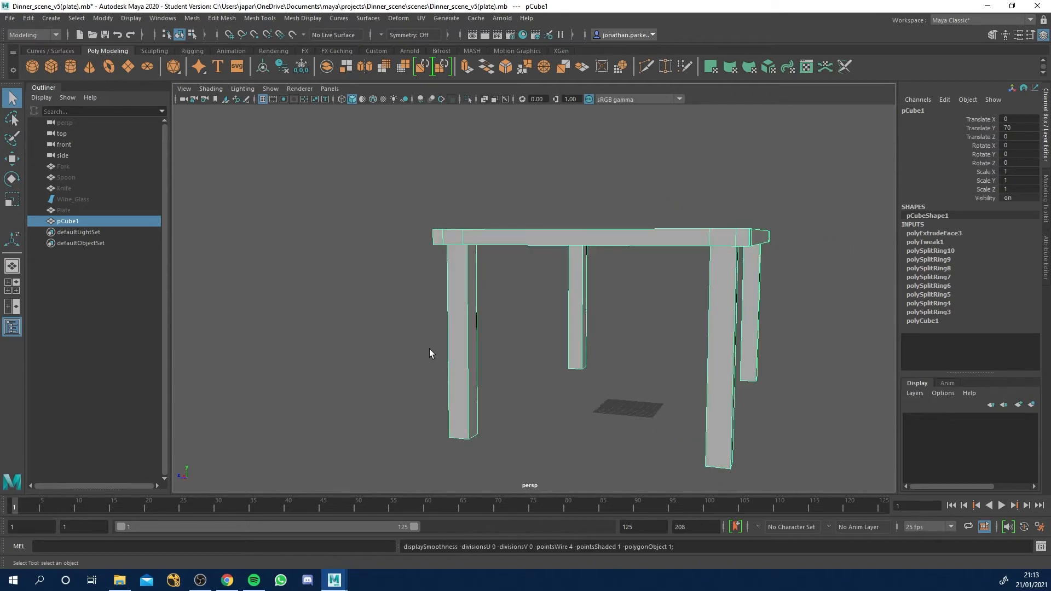
mouse_move(524, 327)
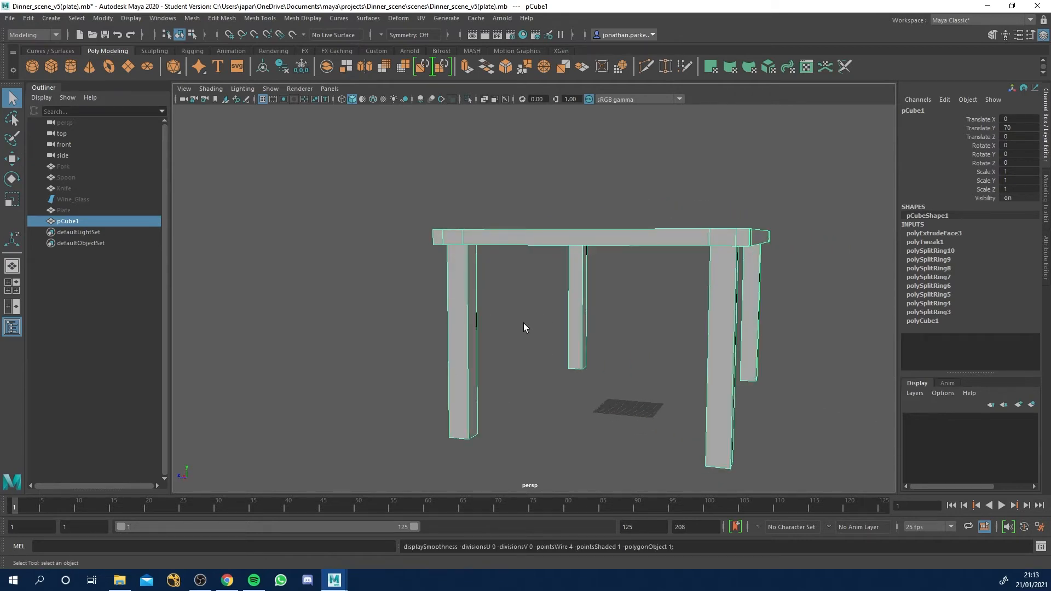
key(3)
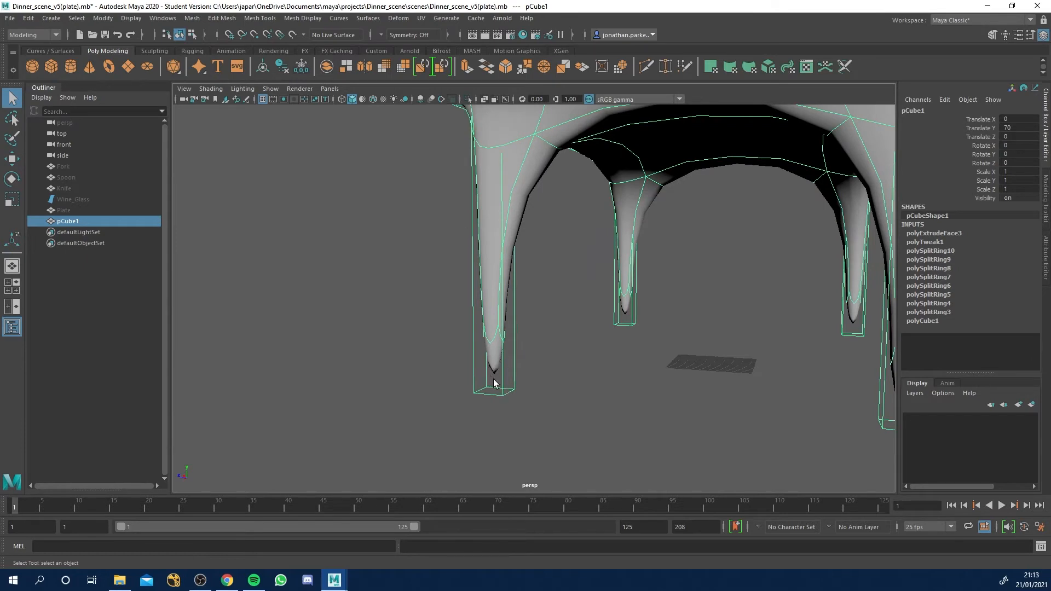
mouse_move(507, 390)
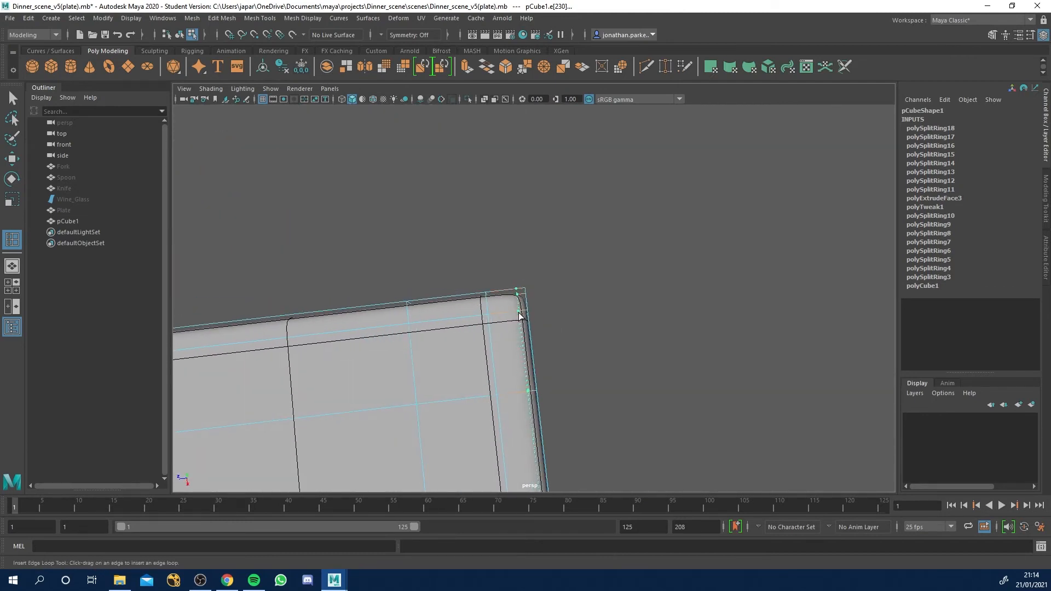
Step: Insert a supporting edge loop near the tabletop's outer edge
click(516, 298)
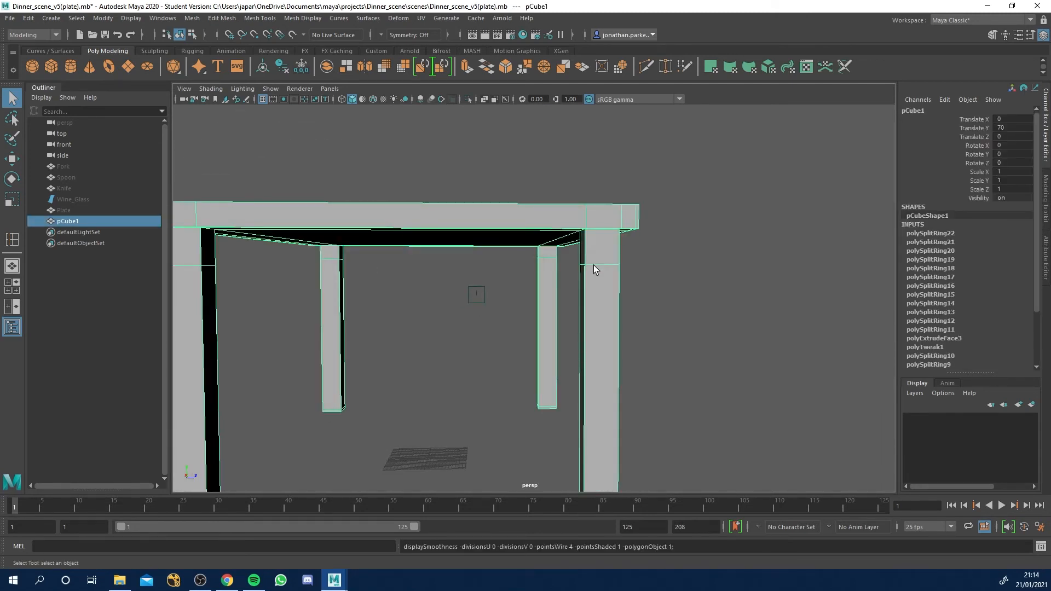
Step: Switch the table back to Object Mode for a whole-mesh smooth preview
click(597, 268)
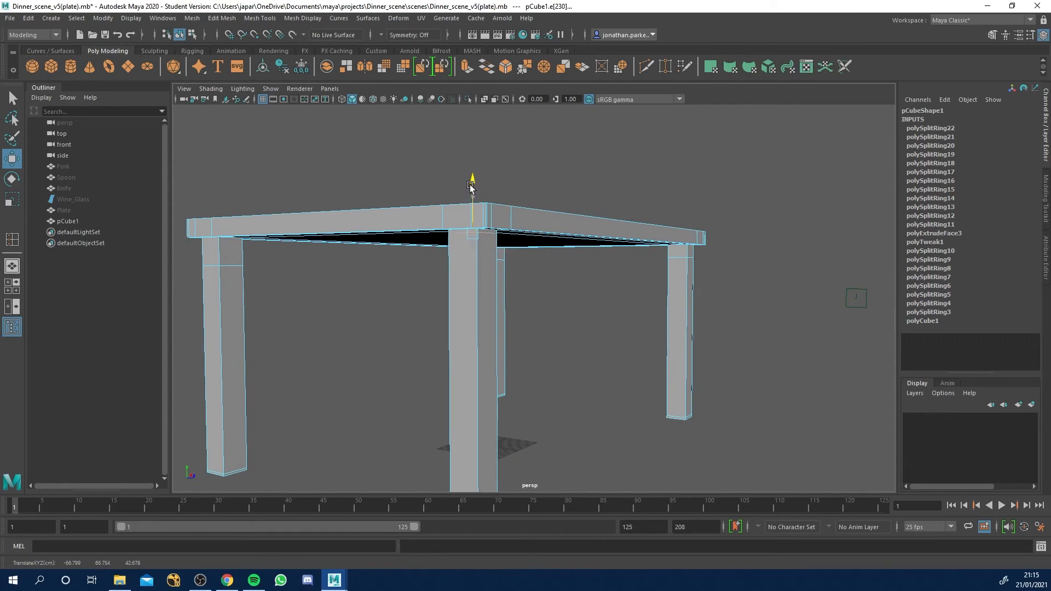
right_click(471, 187)
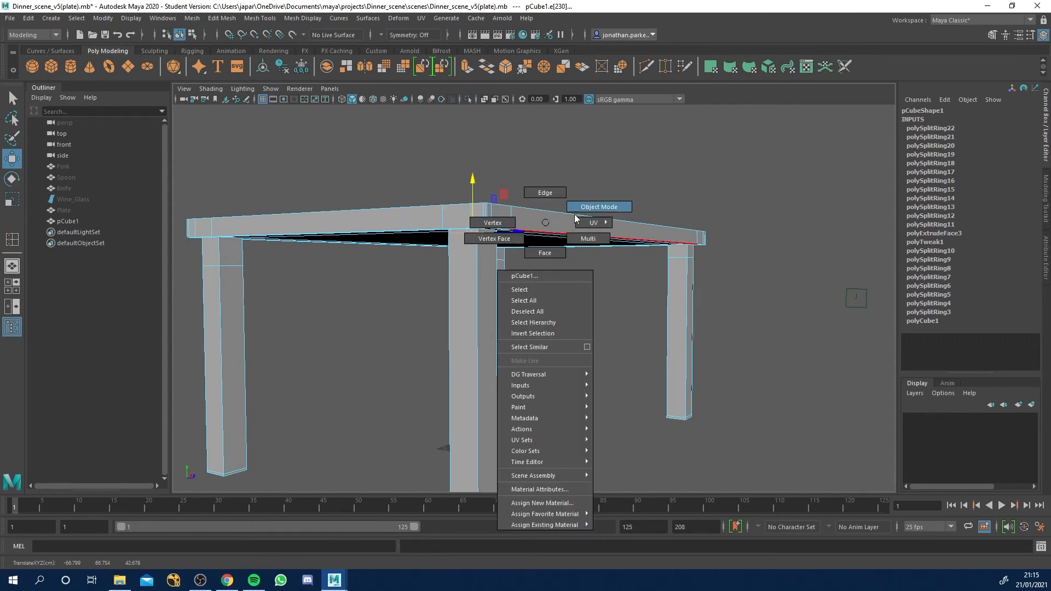
click(599, 207)
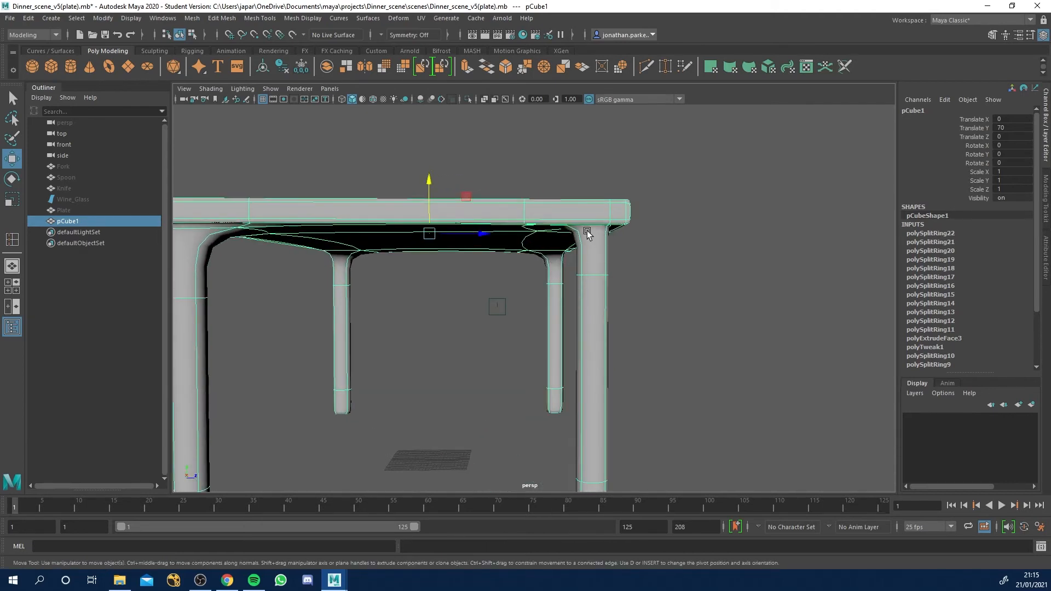
mouse_move(316, 271)
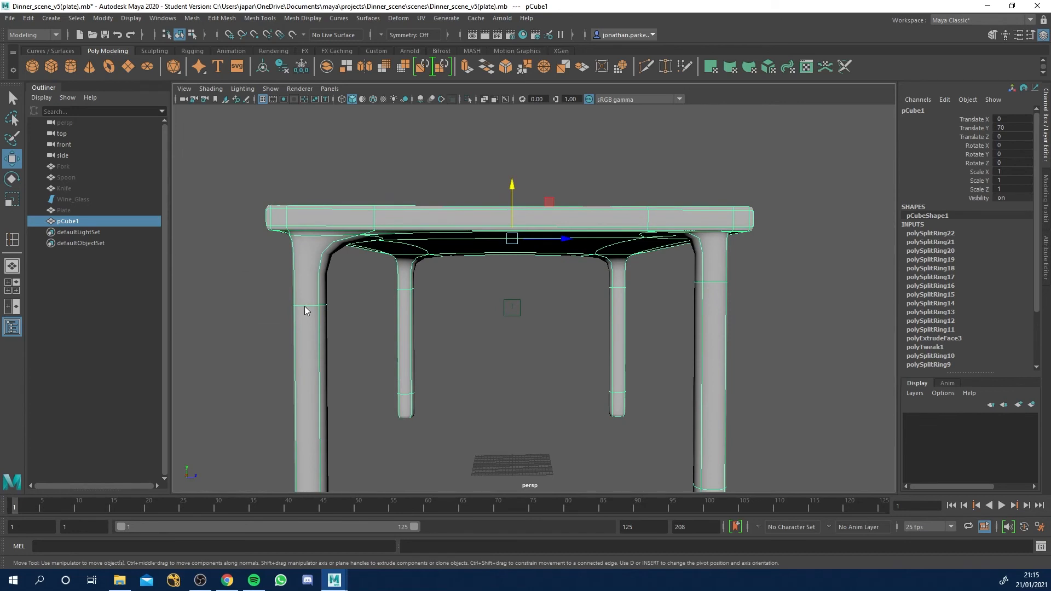
Step: In edge mode, move a tabletop corner edge so the smoothed slab stays flat with round legs
right_click(305, 279)
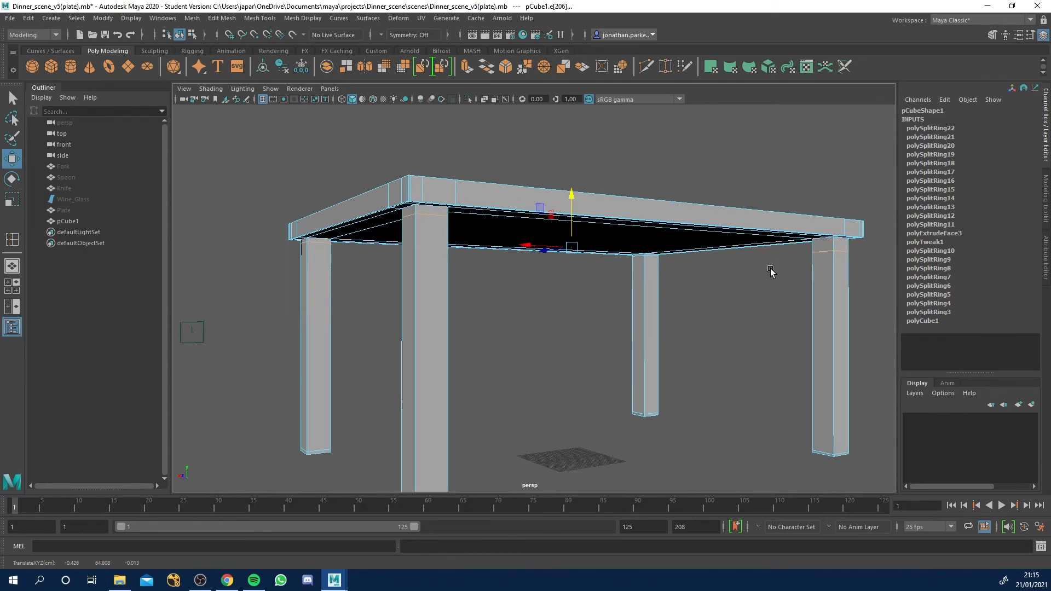
click(821, 255)
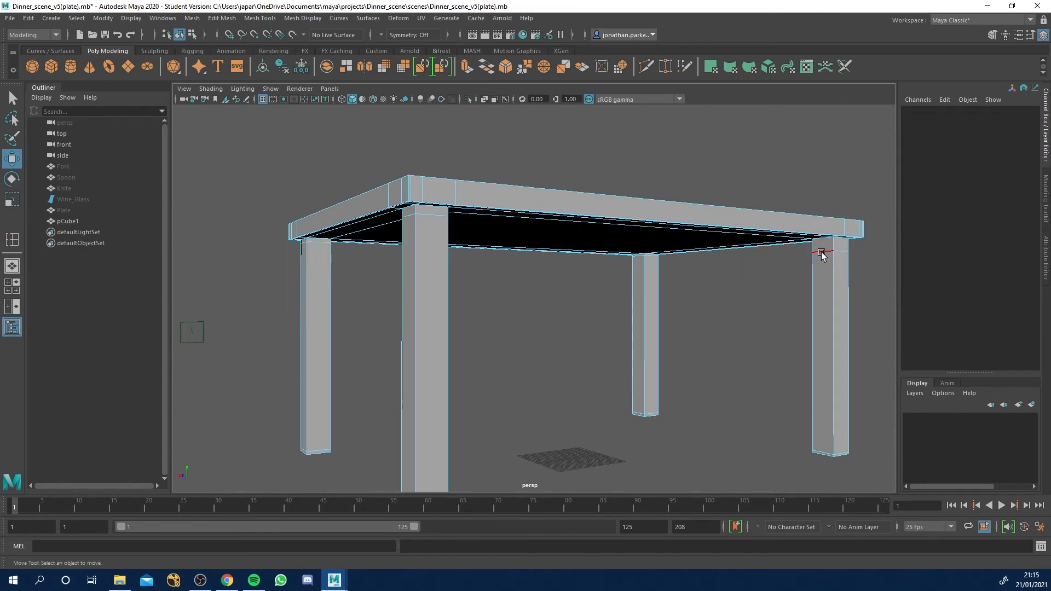
click(821, 253)
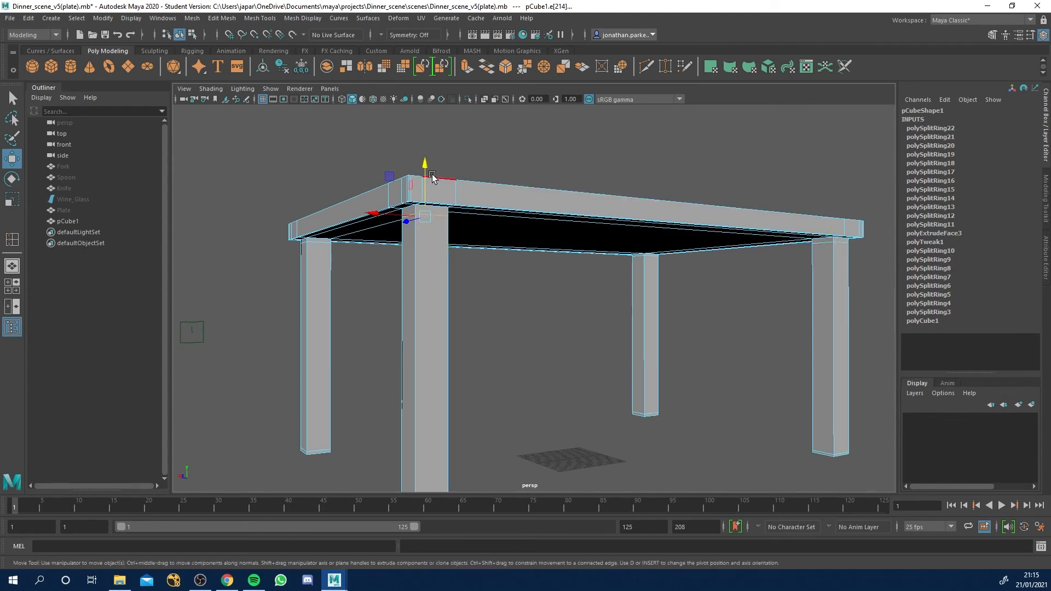
drag(425, 174, 425, 163)
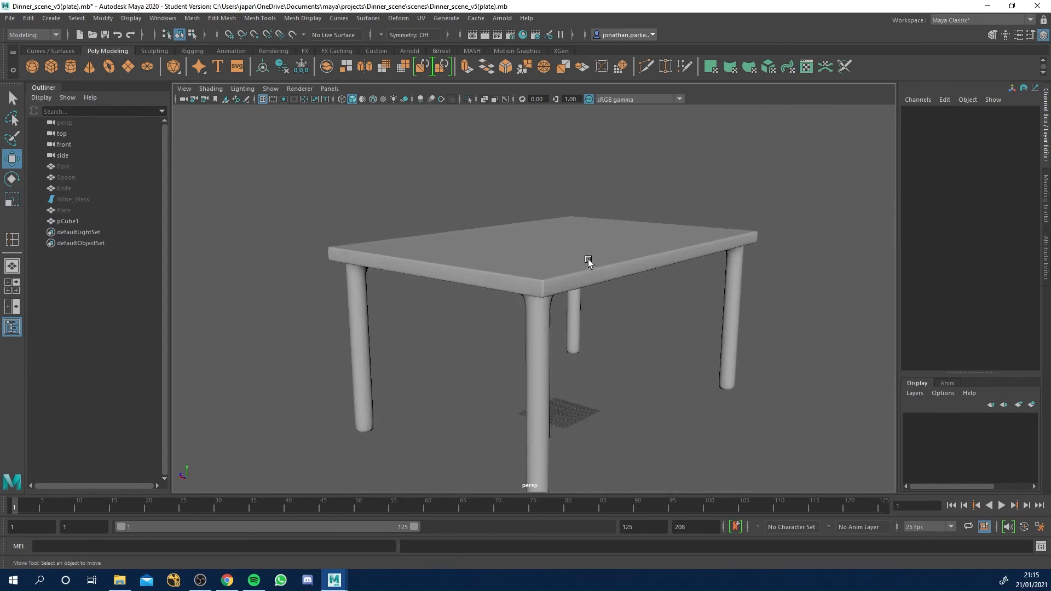
click(589, 261)
text(Table)
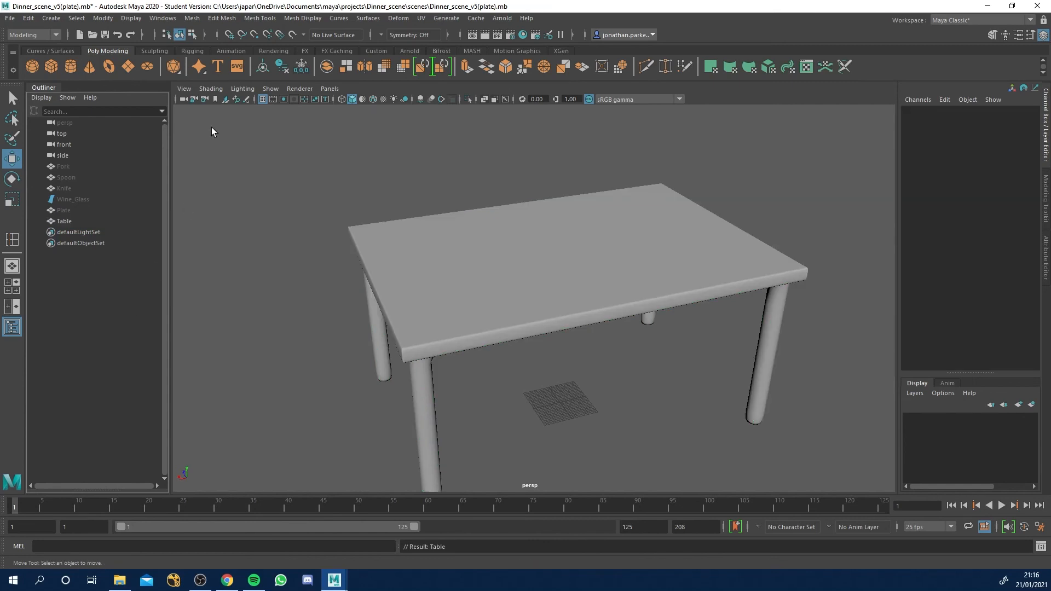
mouse_move(102, 19)
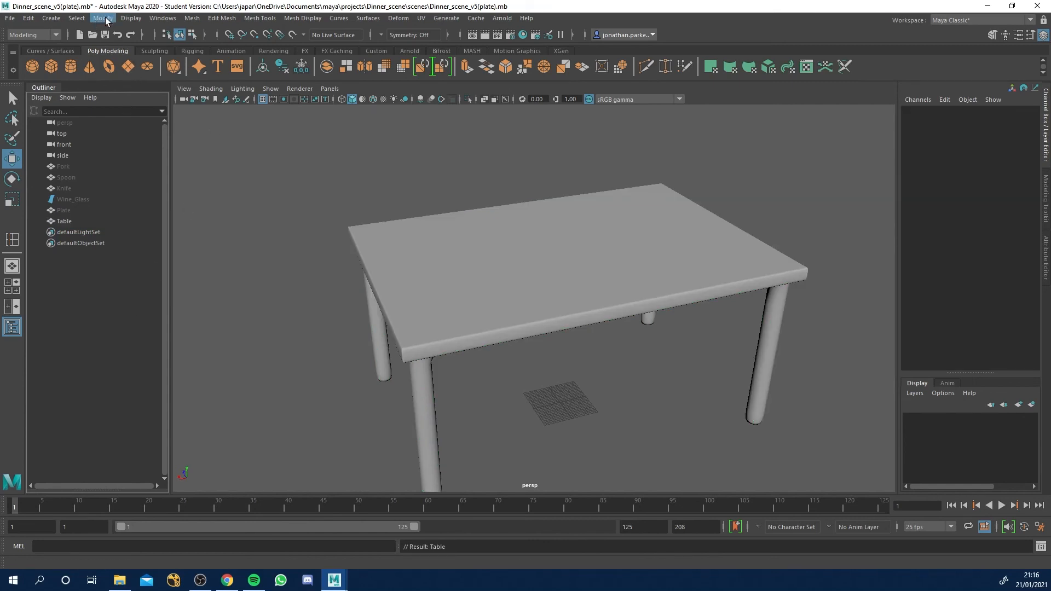
Step: Go to the Modify commands to clean up the Table's history
click(64, 221)
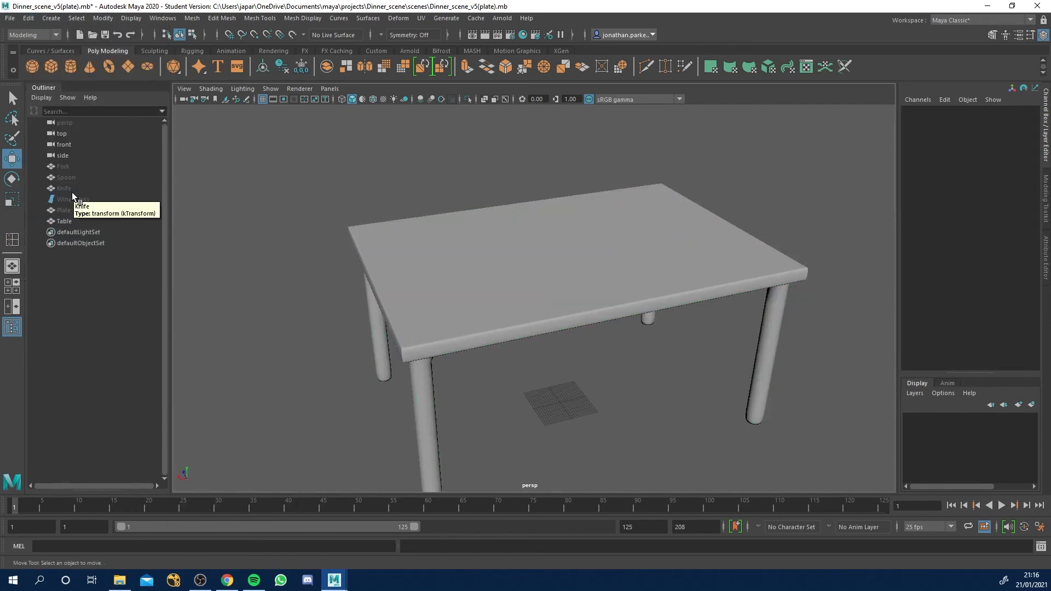
mouse_move(85, 228)
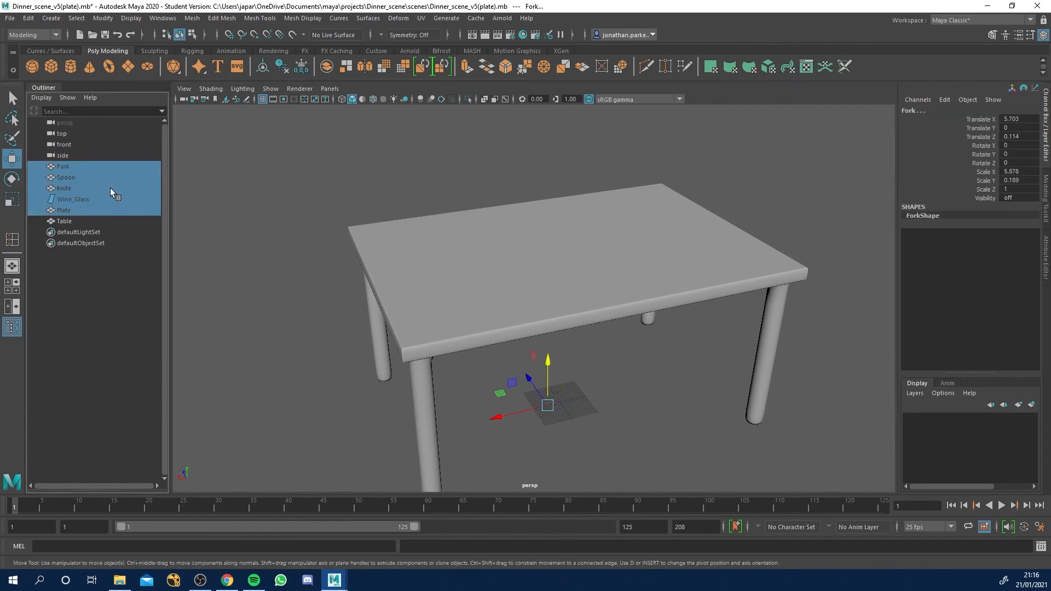
Step: Unhide the fork, spoon, knife, wine glass and plate with Shift+H
key(h)
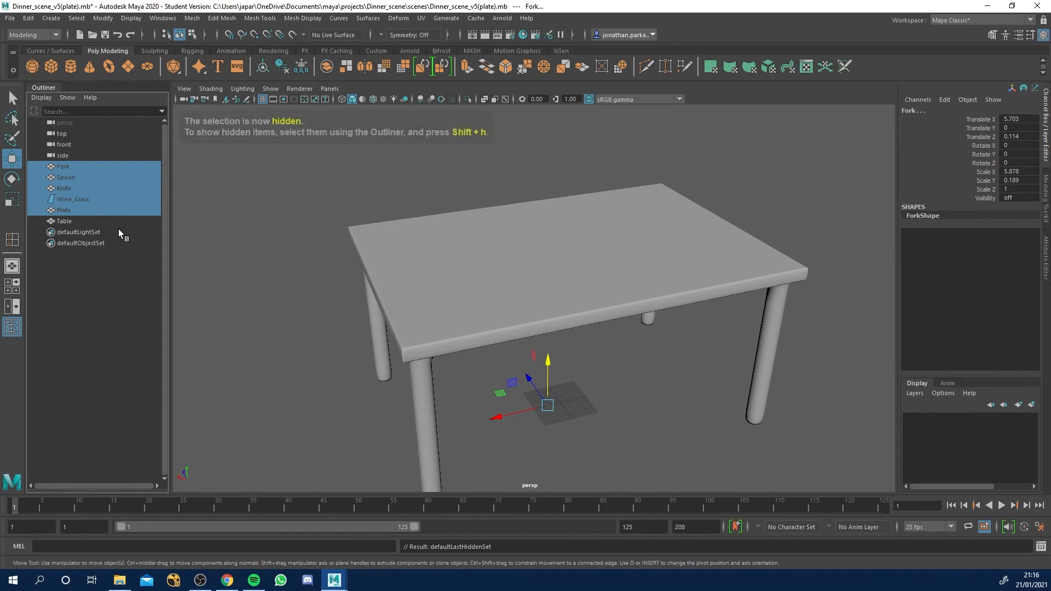
key(shift+h)
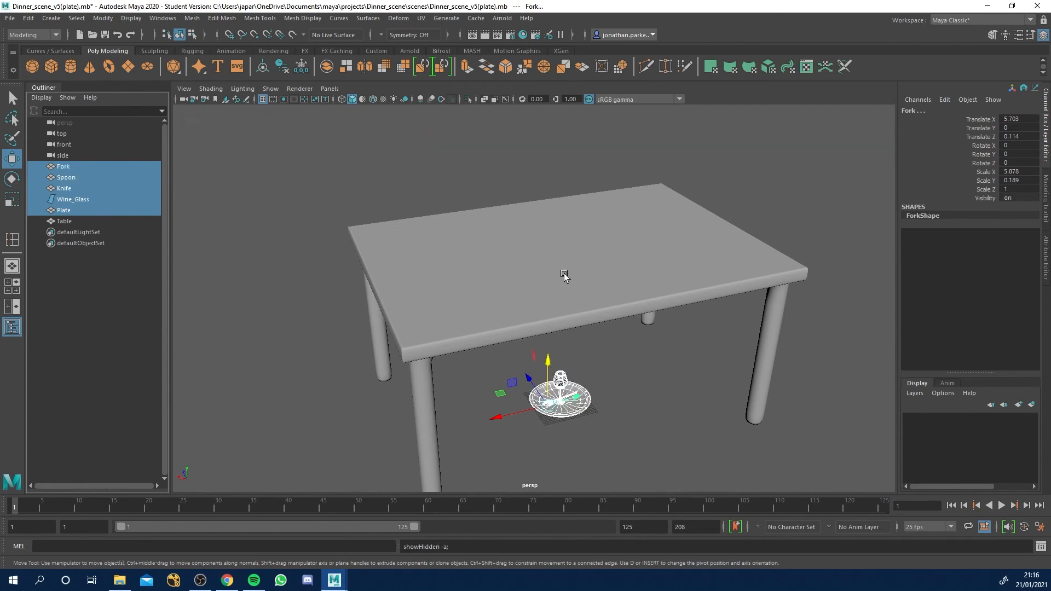
mouse_move(516, 312)
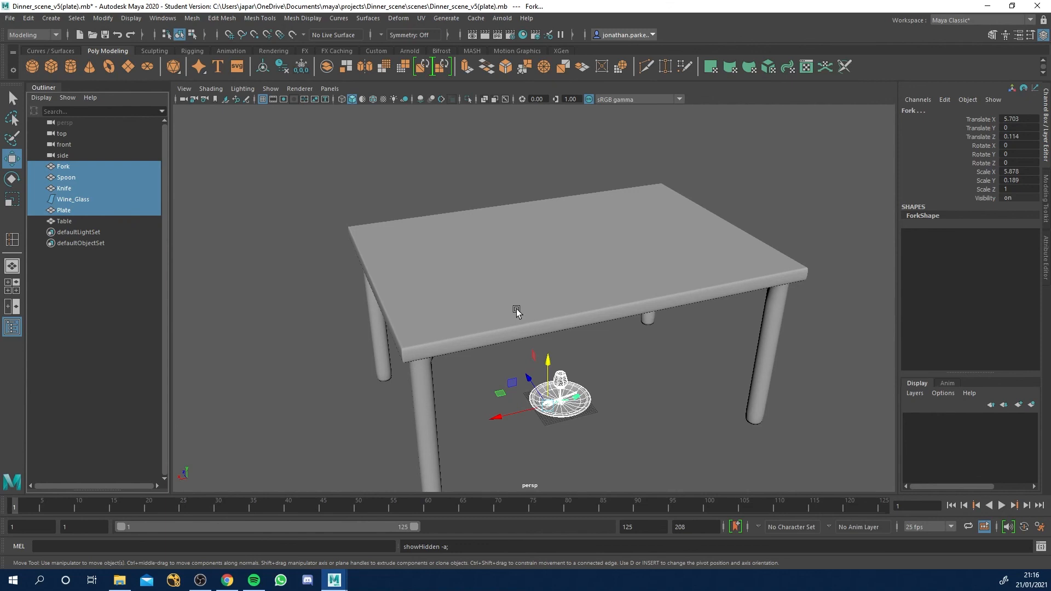
mouse_move(530, 318)
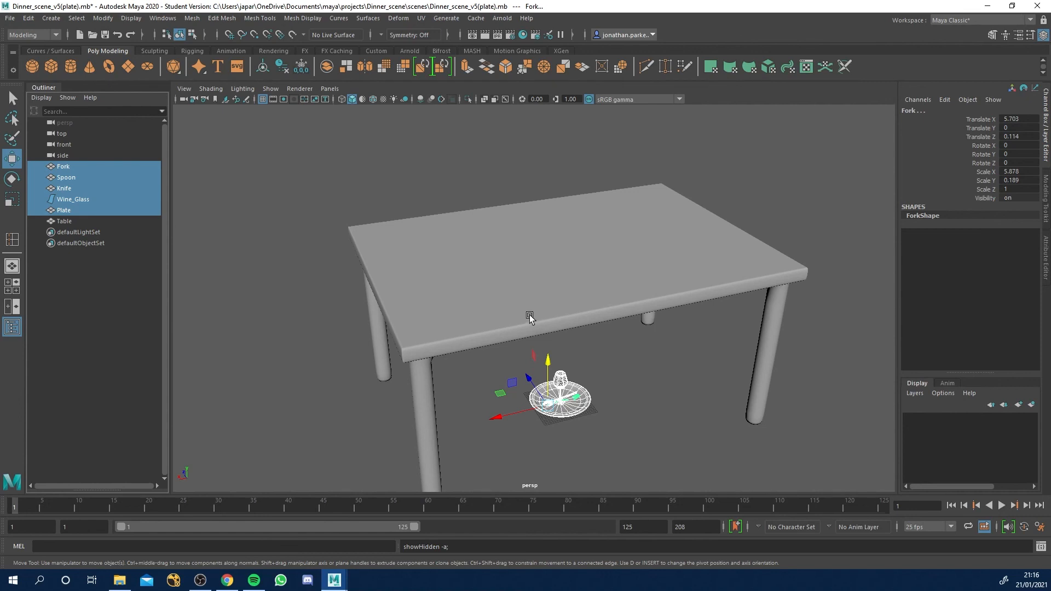
mouse_move(385, 240)
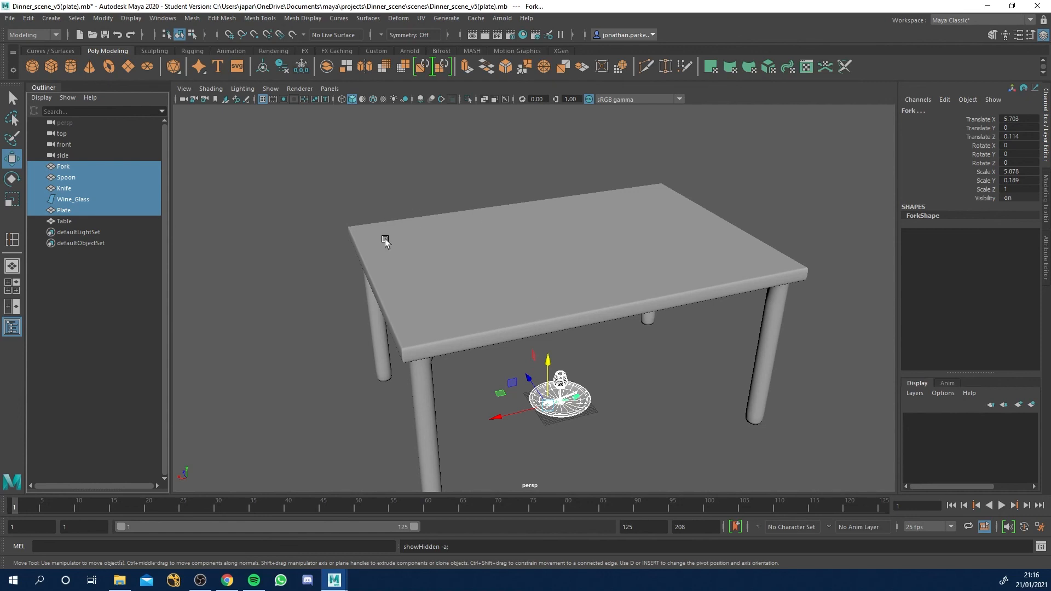
mouse_move(235, 239)
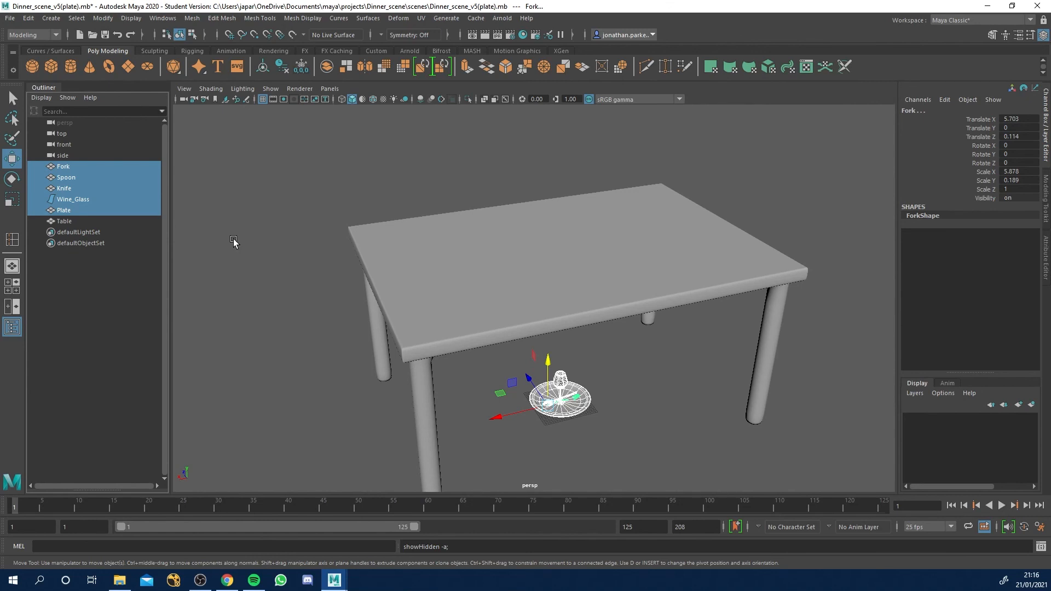